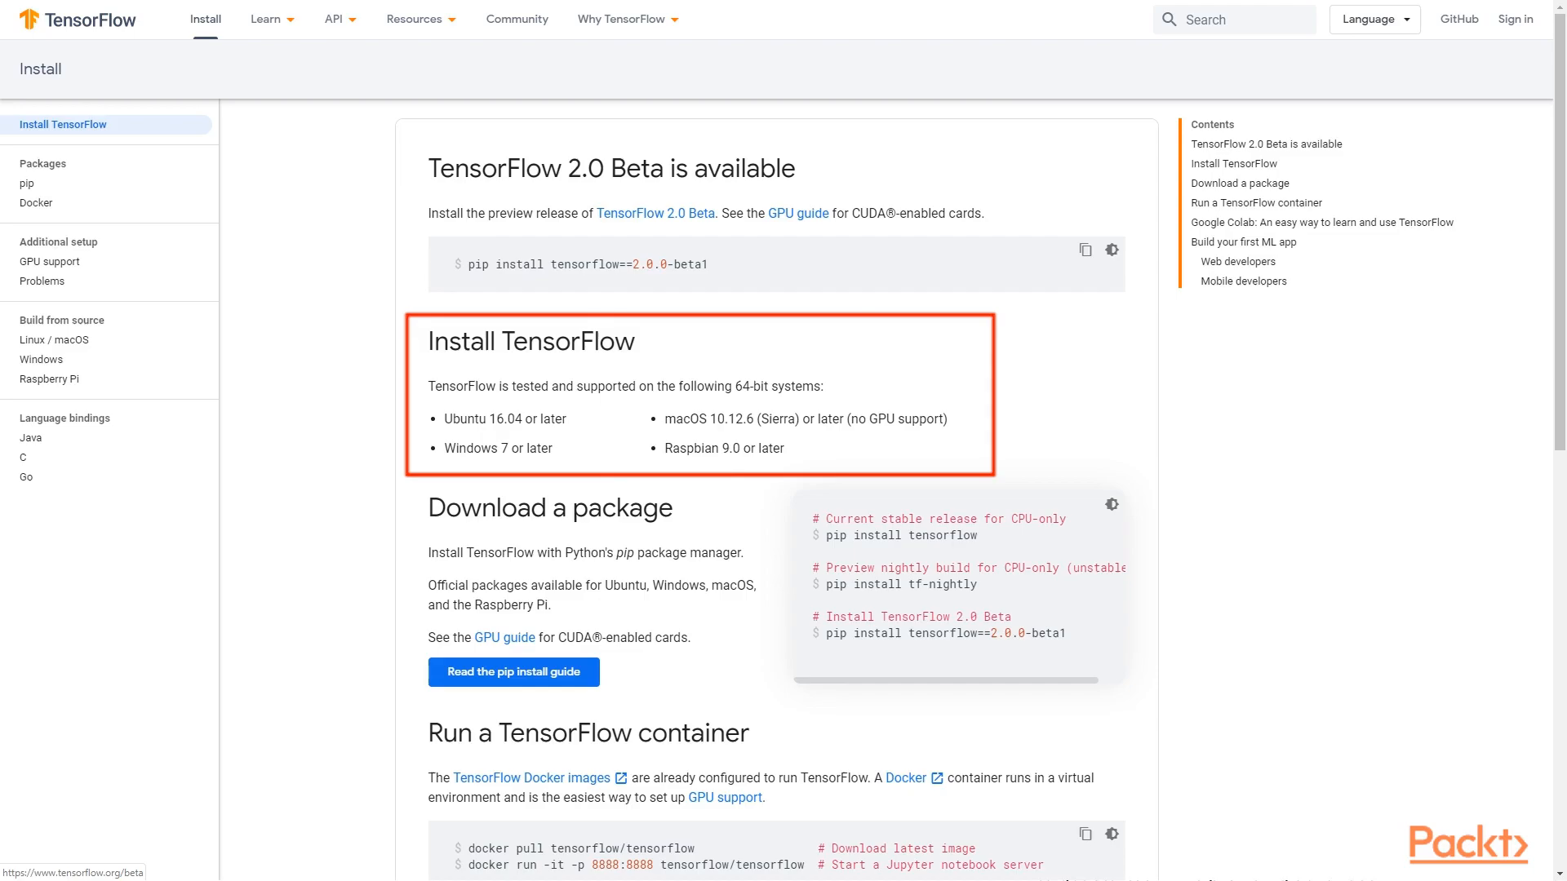
Switch to the K-means_TF.ipynb notebook and scroll through its point-generation and plotting cells
{"action": "left_click", "coordinate": [295, 20]}
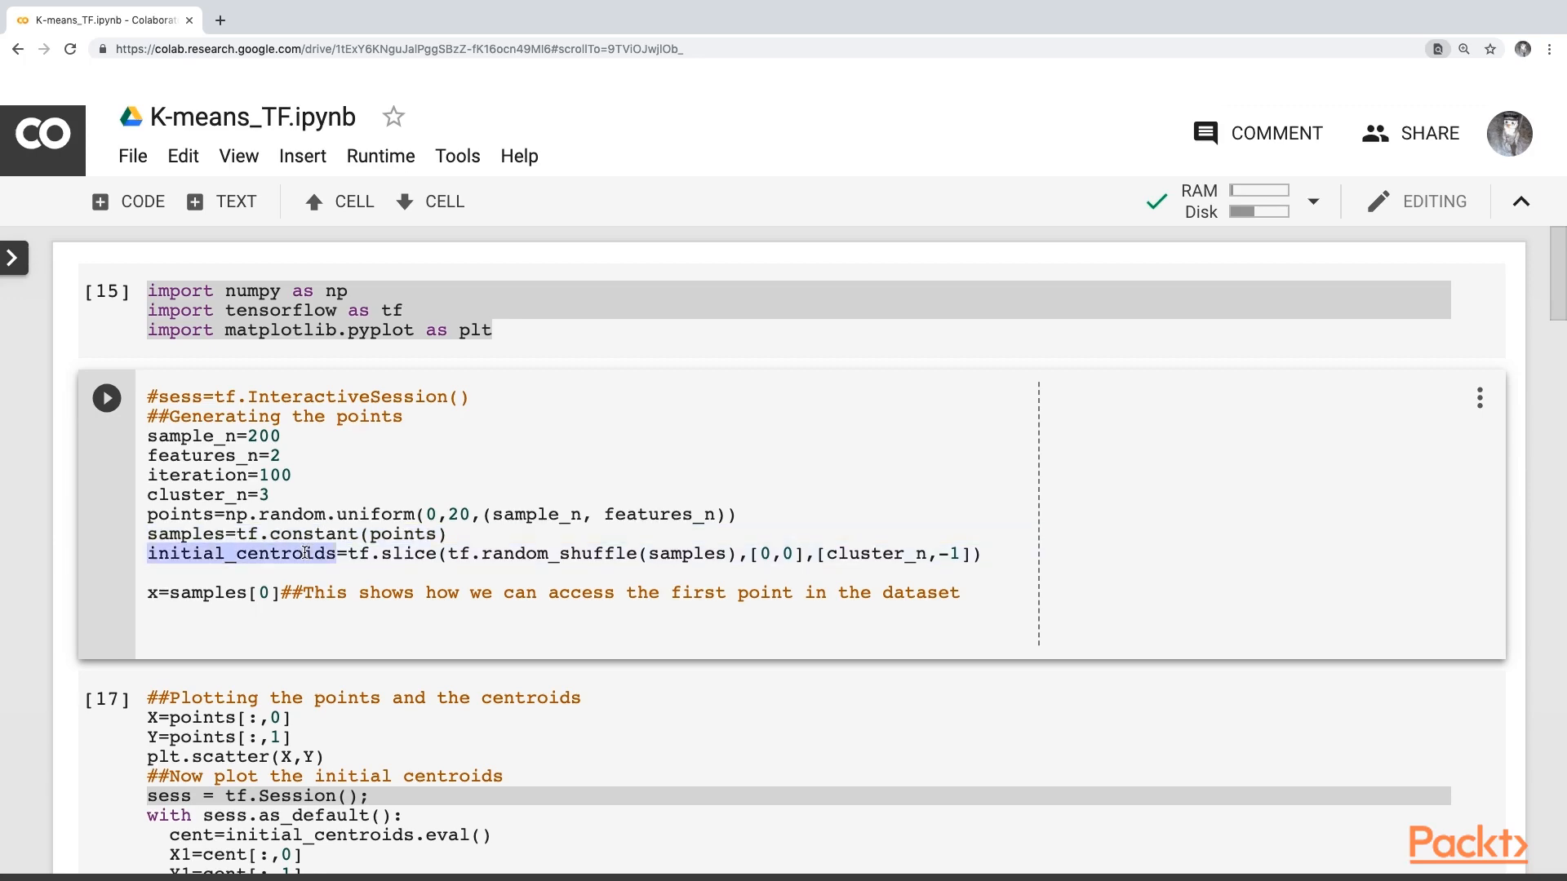
{"action": "scroll", "scroll_direction": "down", "scroll_amount": 3}
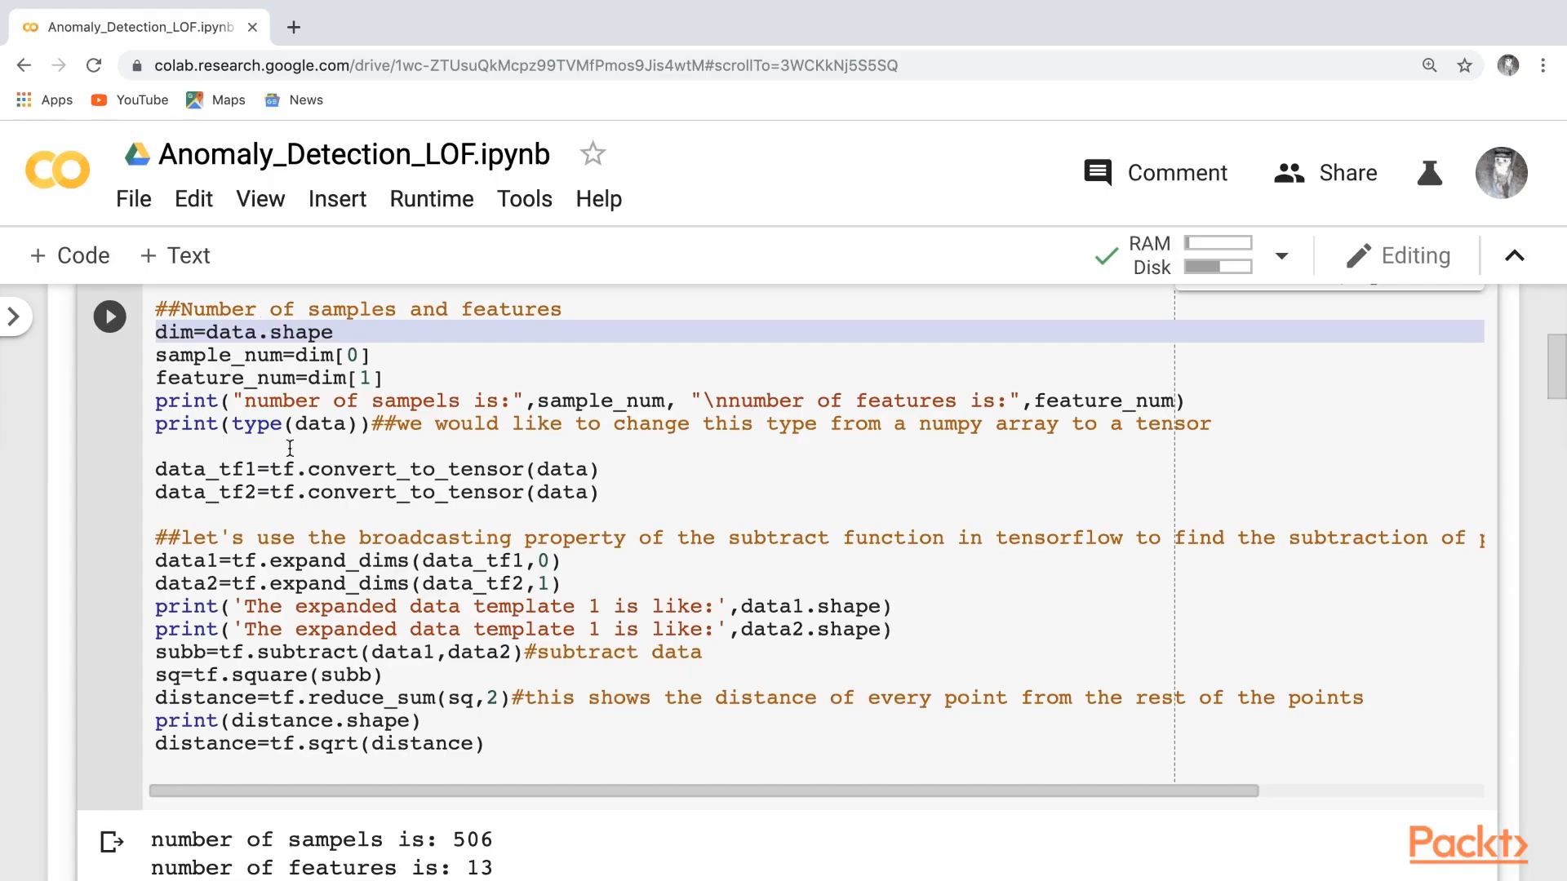
Click into the LOF code cell with the convert_to_tensor and pairwise distance lines
{"action": "left_click", "coordinate": [270, 491]}
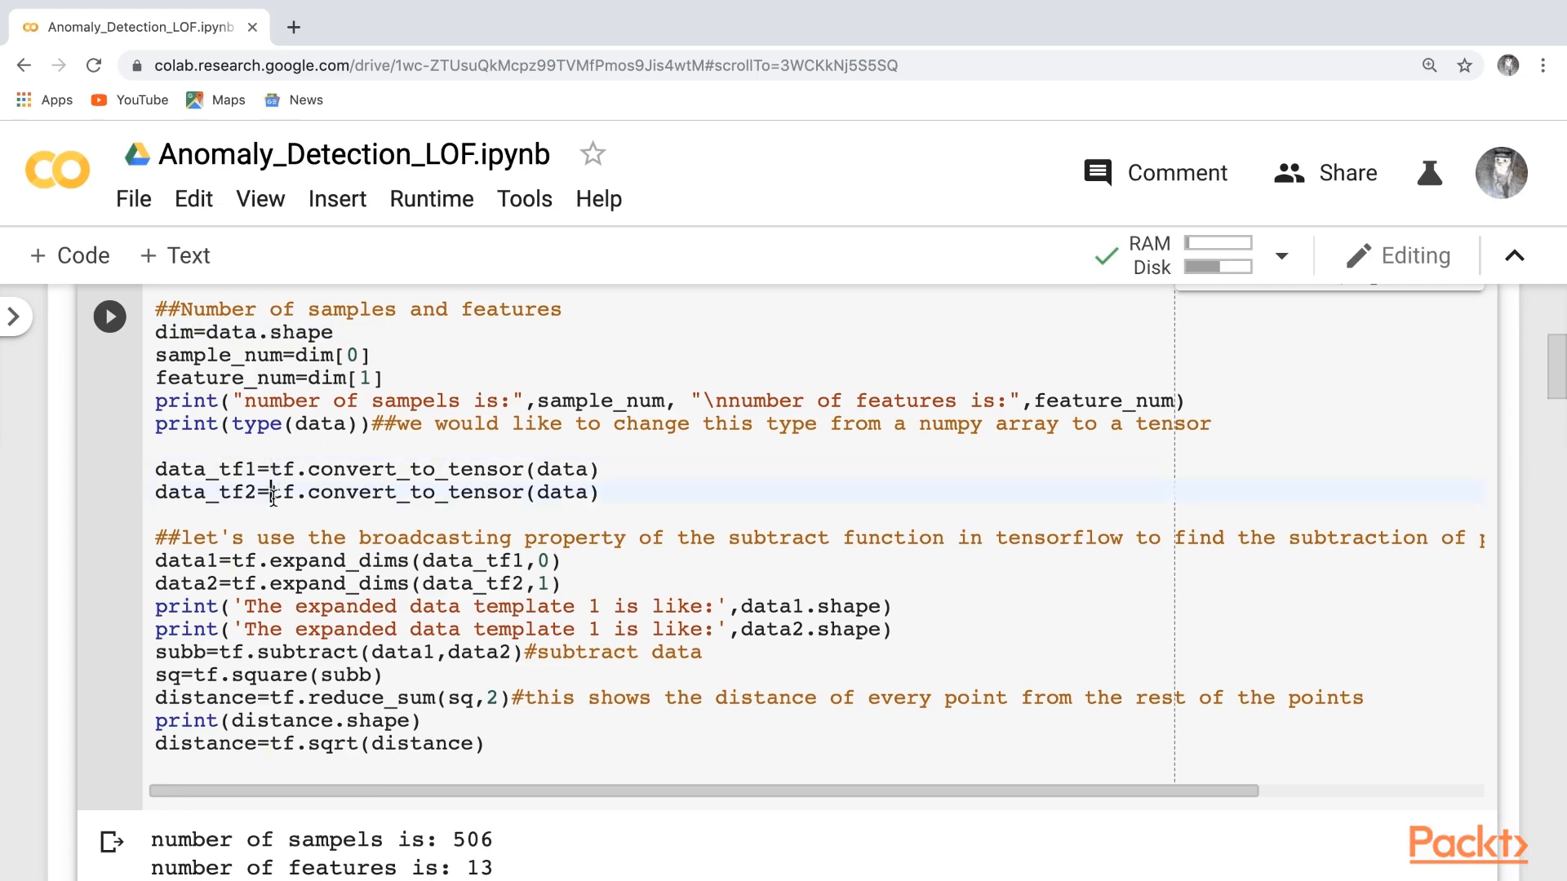